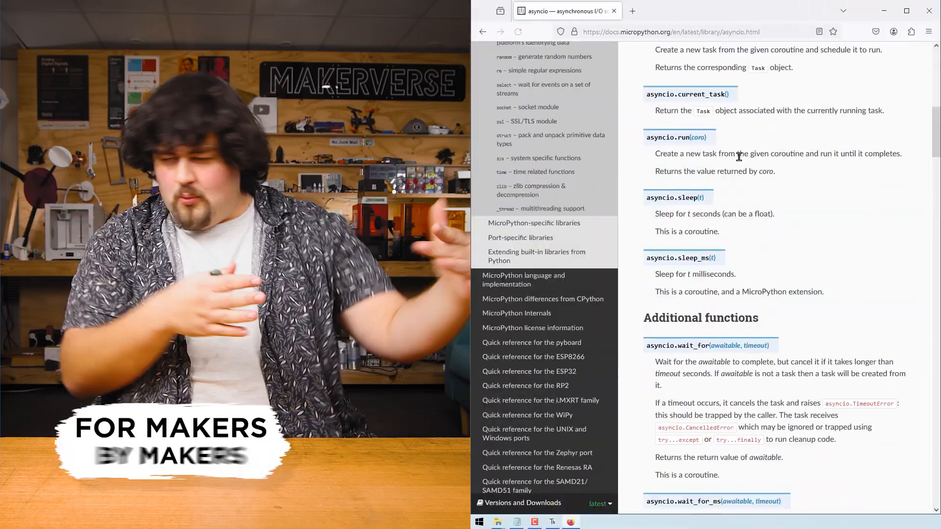
- Scroll the MicroPython docs down to the RP2 quick reference's timing and Timers sections
scroll("down", 3)
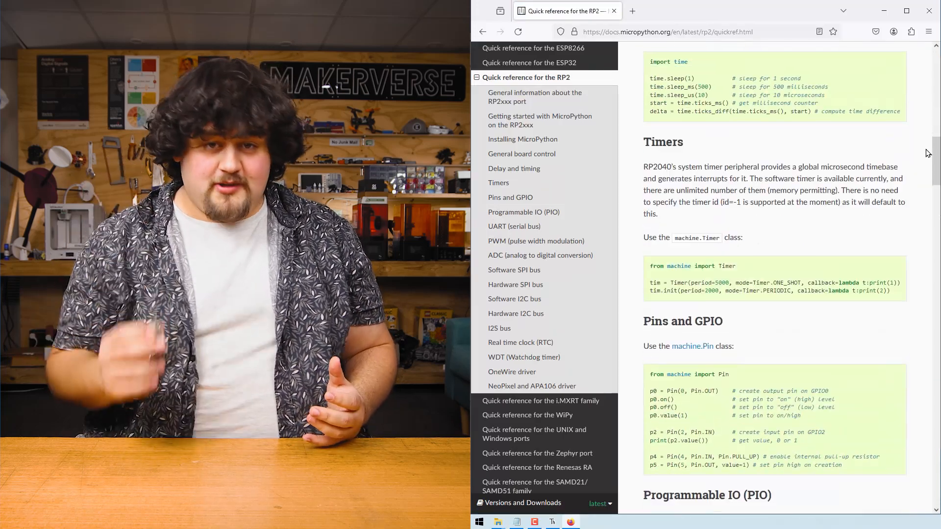
scroll("down", 3)
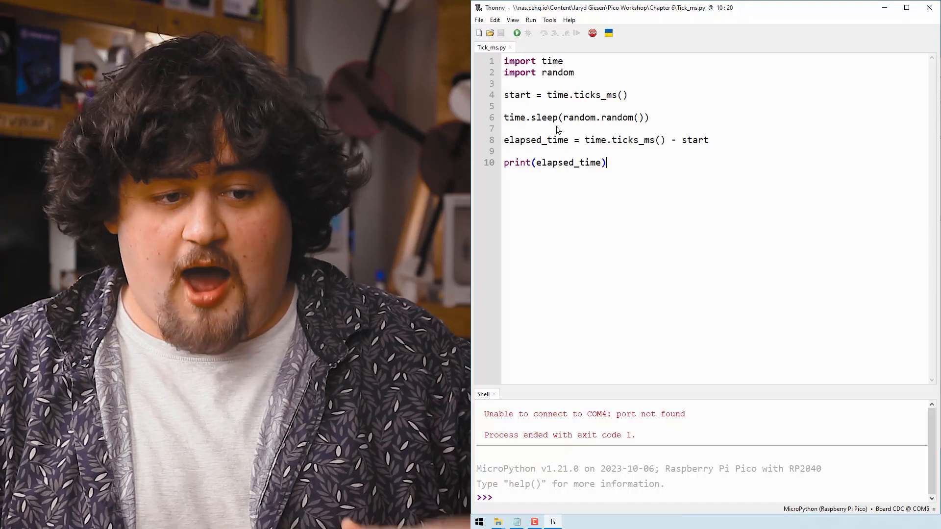
mouse_move(606, 149)
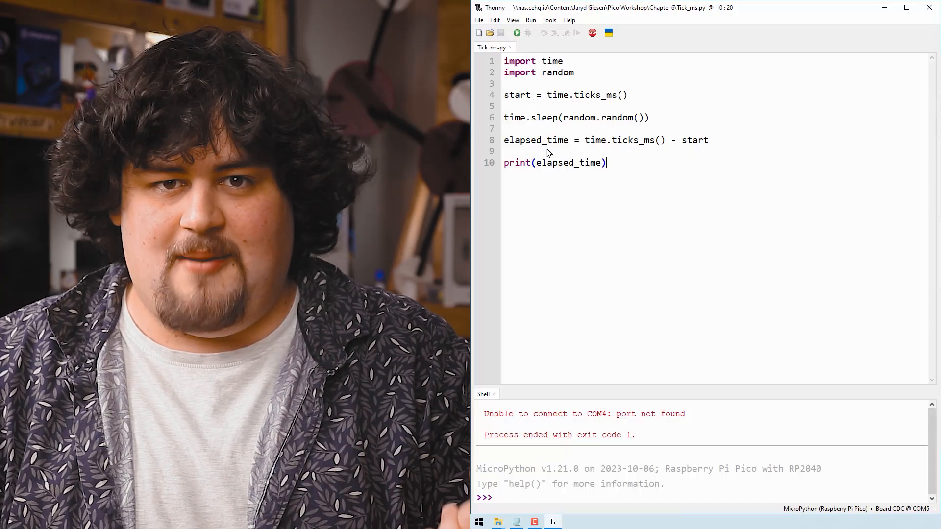
mouse_move(630, 99)
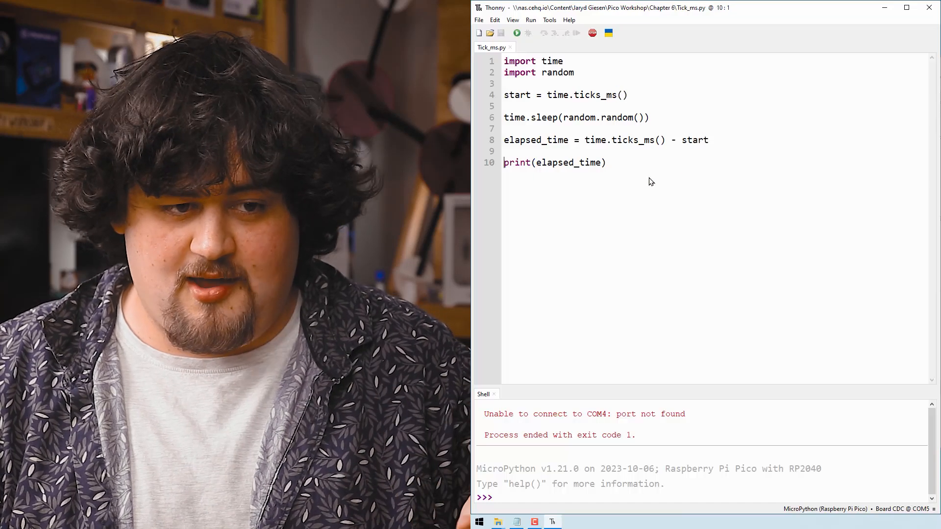
- Bring up Tick_ms.py, the script timing a random sleep with ticks_ms
left_click(516, 33)
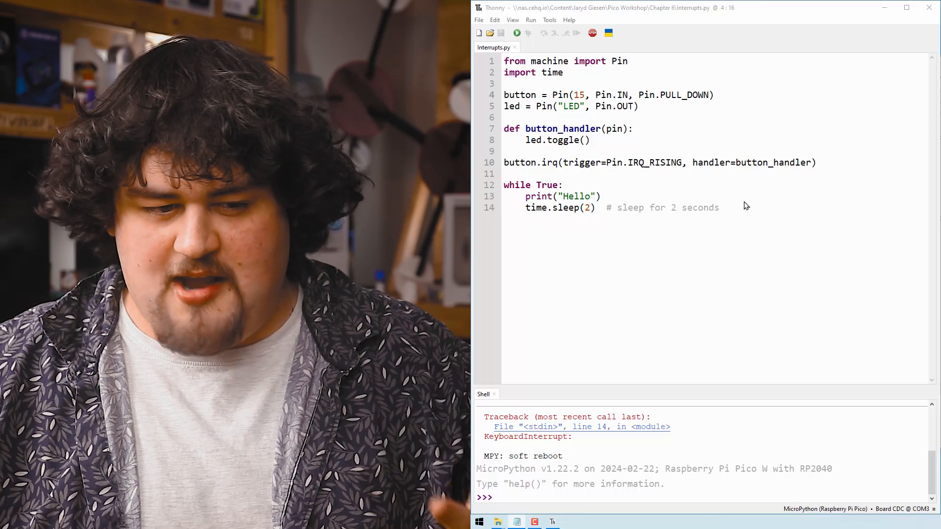
mouse_move(736, 214)
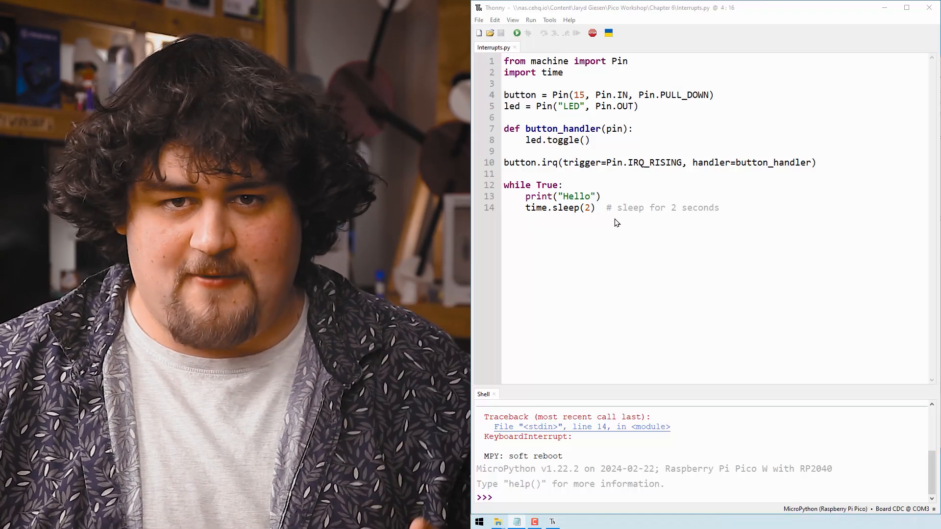
mouse_move(556, 174)
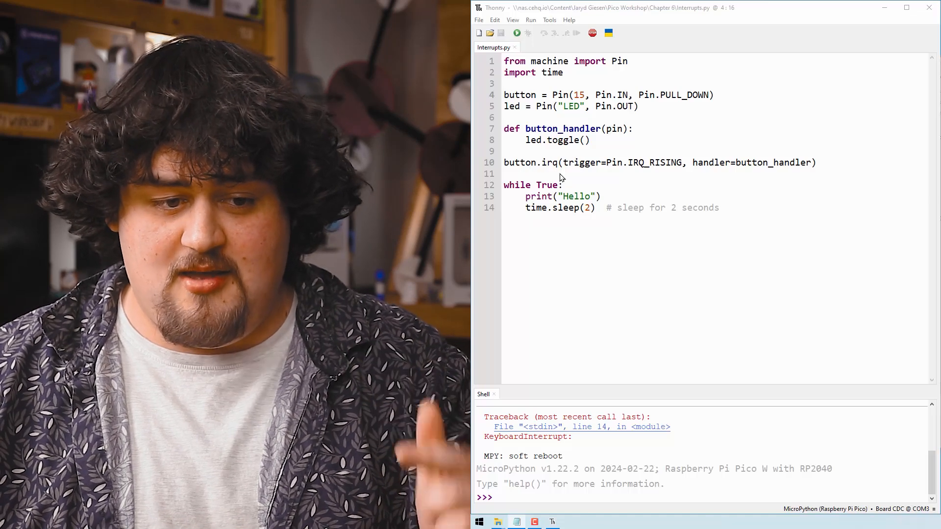
mouse_move(665, 177)
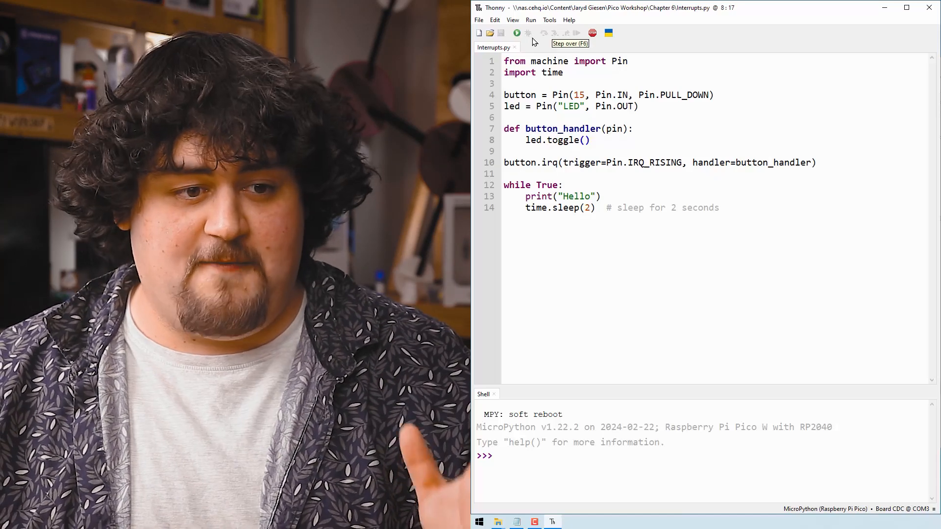
left_click(516, 33)
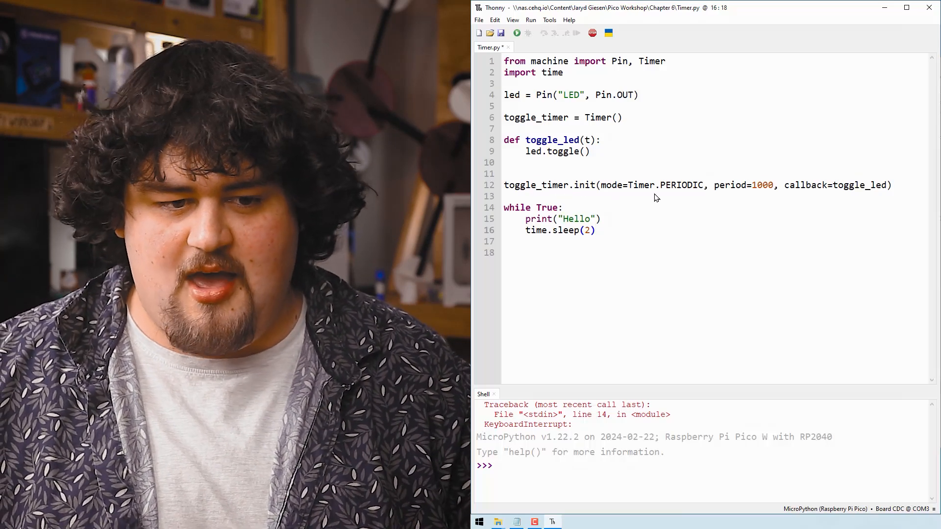
mouse_move(762, 198)
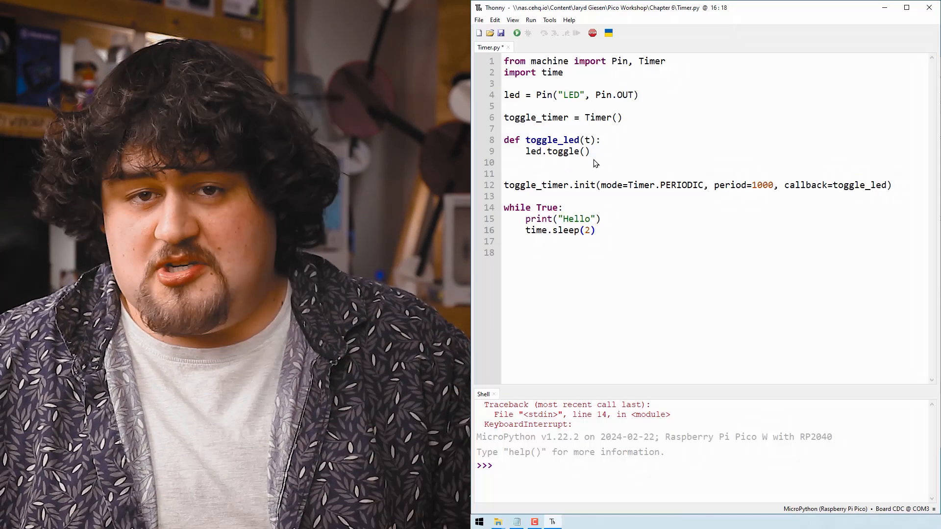
- Run Timer.py on the board so the 1000 ms periodic timer toggles the LED
left_click(516, 32)
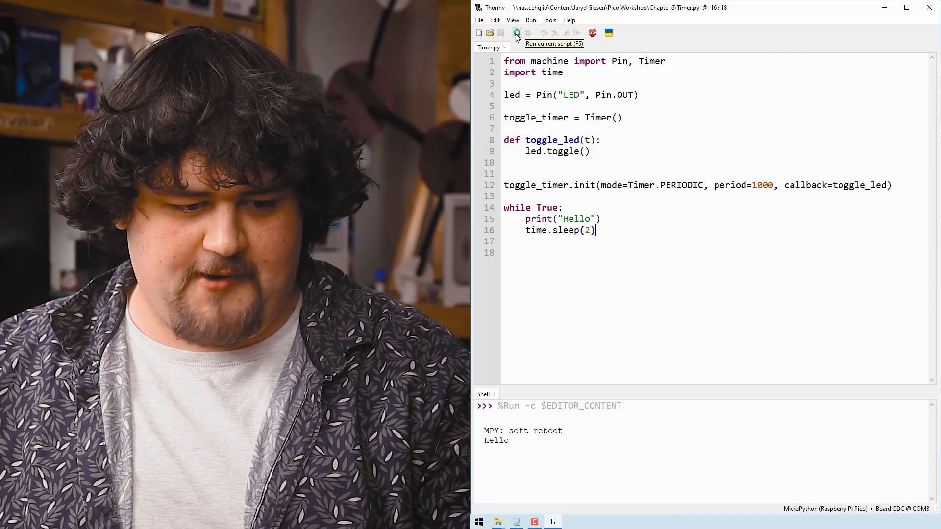
left_click(516, 33)
type("five_second_timer.init(mode=Timer.ONE_SHOT, period=5000, callback=five_seconds")
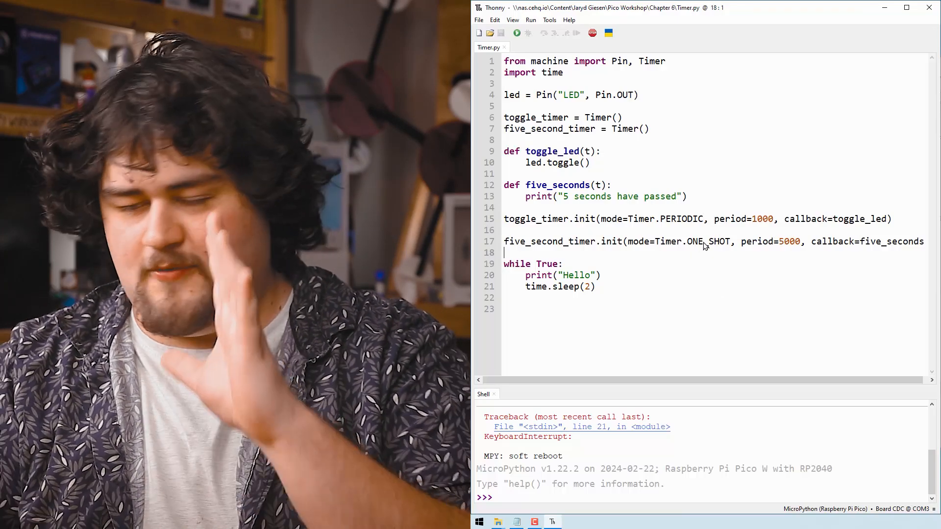
- Add the one-shot 5000 ms five_seconds timer to Timer.py, run it, then stop it
left_click(648, 129)
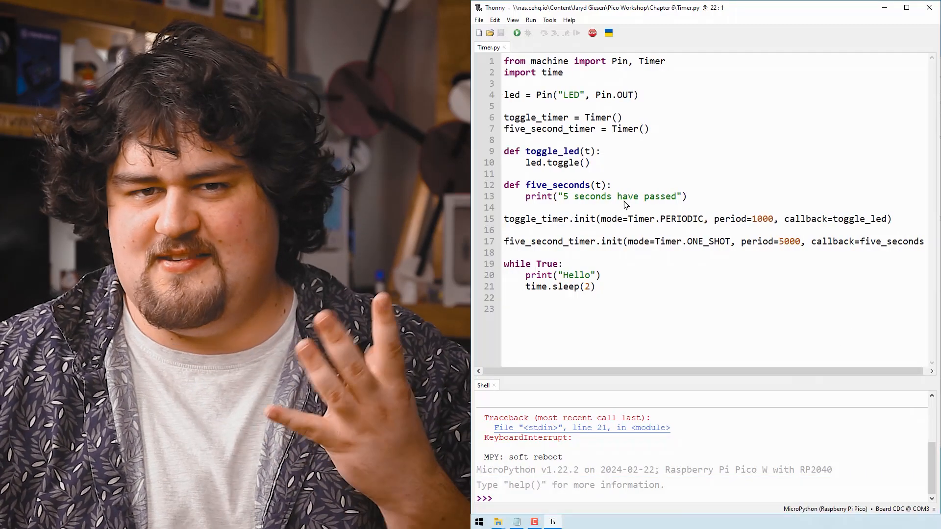
left_click(516, 33)
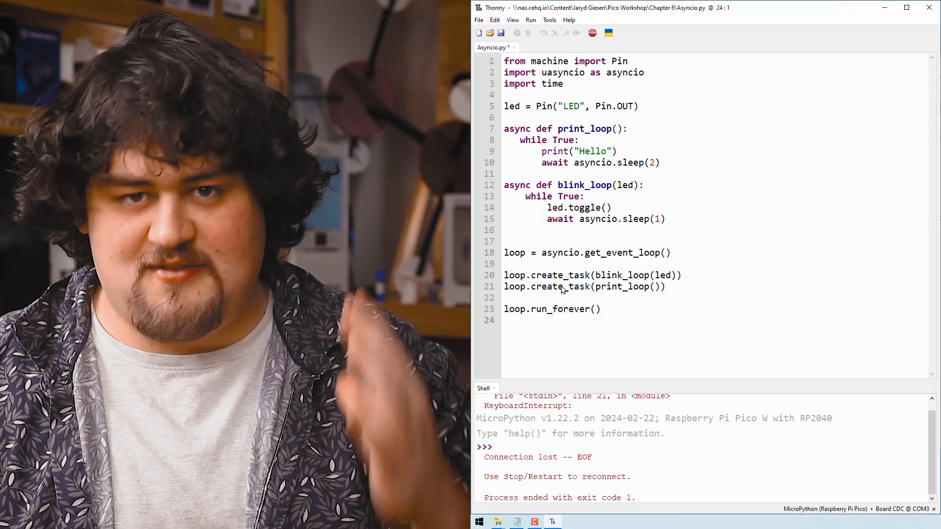
- Review Asyncio.py's blink_loop and print_loop tasks running on loop.run_forever()
left_click(629, 129)
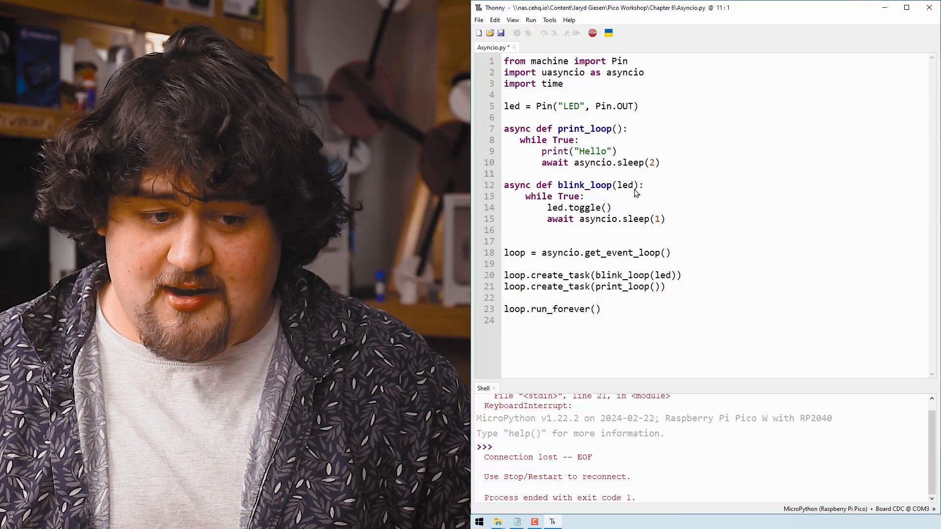
mouse_move(642, 228)
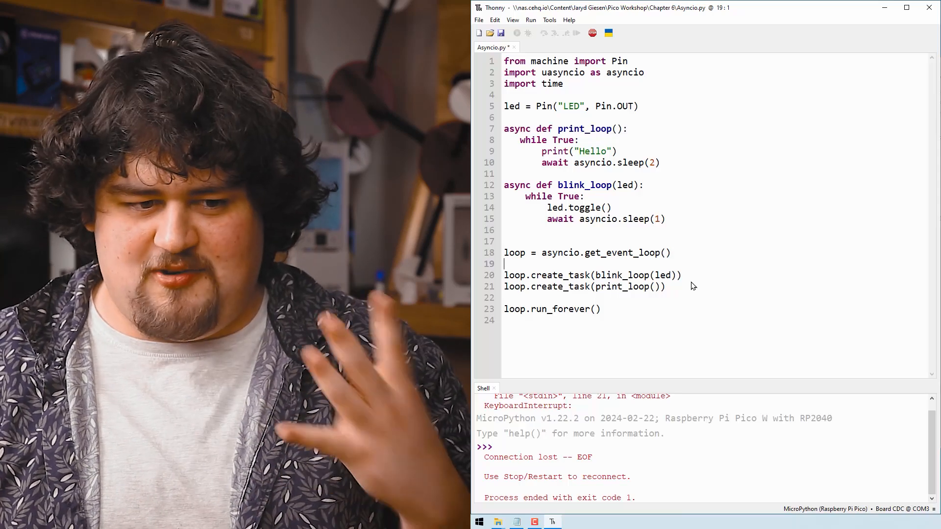
mouse_move(548, 326)
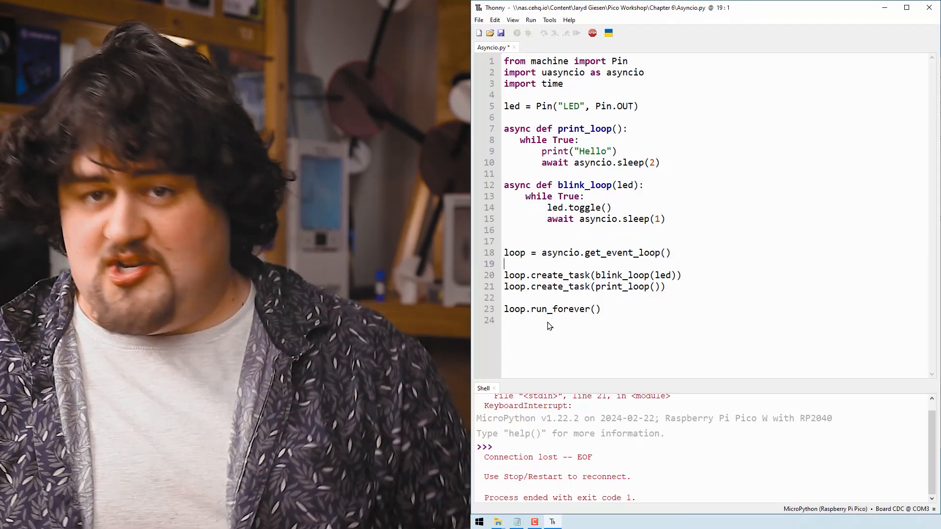
left_click(516, 33)
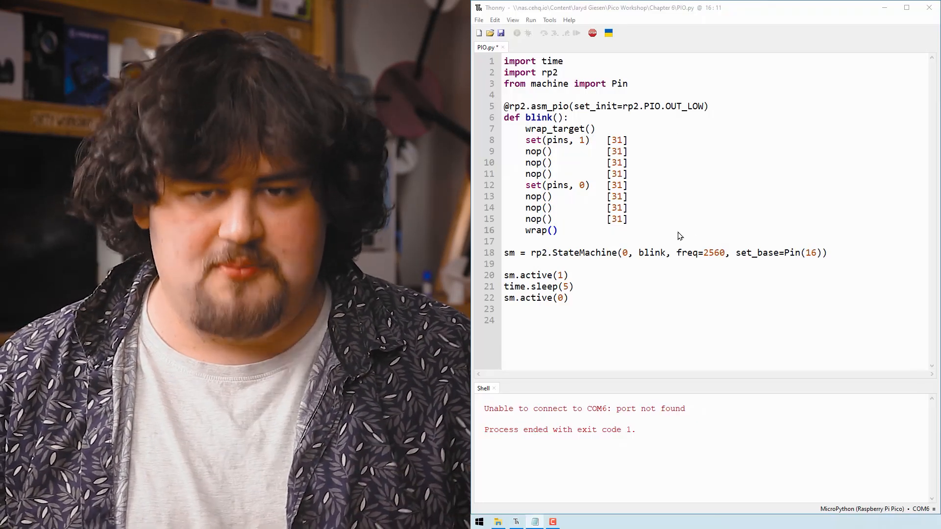
mouse_move(558, 145)
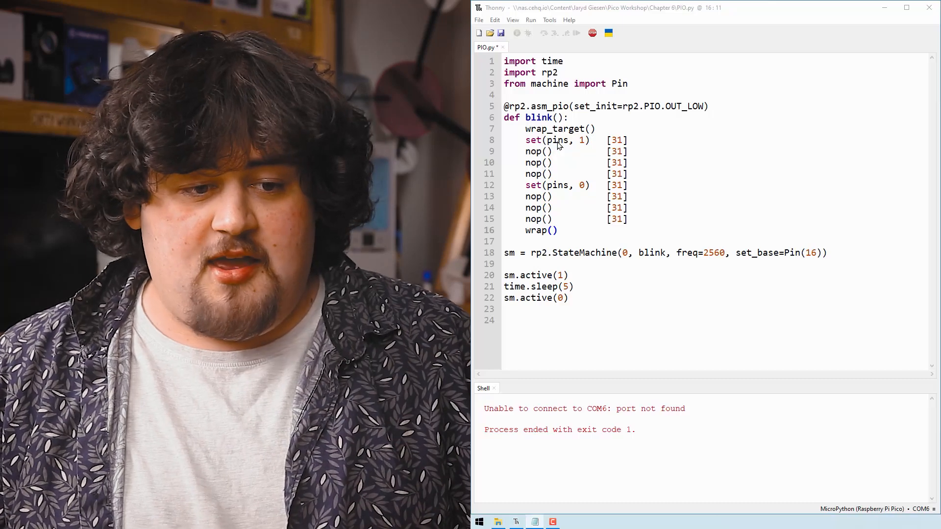
mouse_move(588, 159)
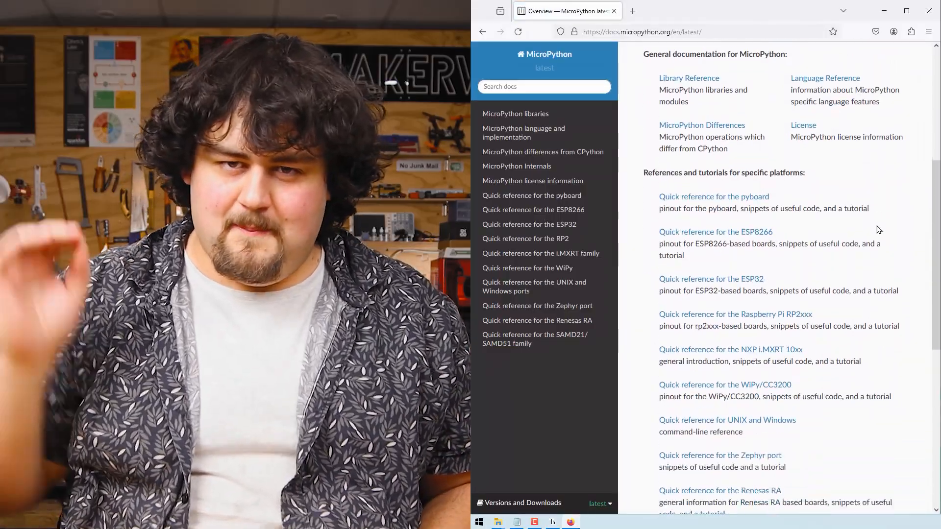
- Open MicroPython libraries and scroll the asyncio page to the Event Loop methods
scroll("down", 3)
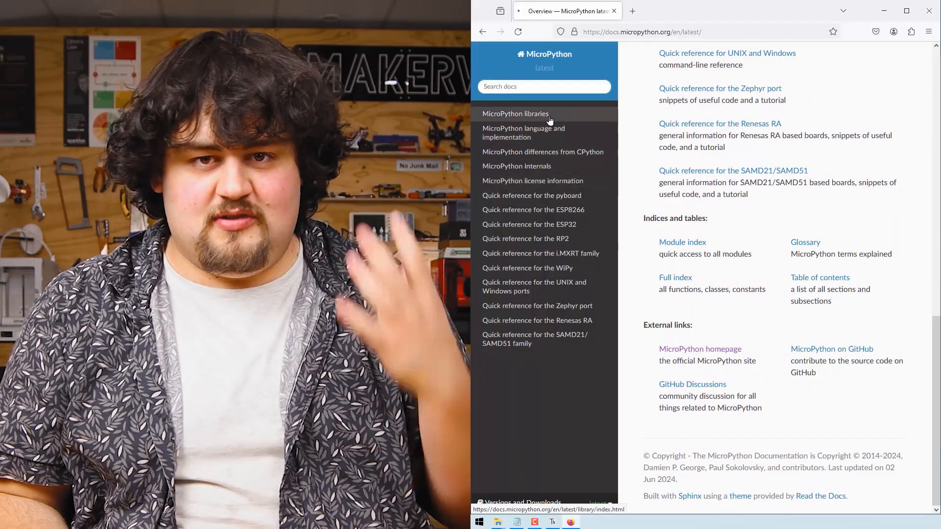
left_click(515, 113)
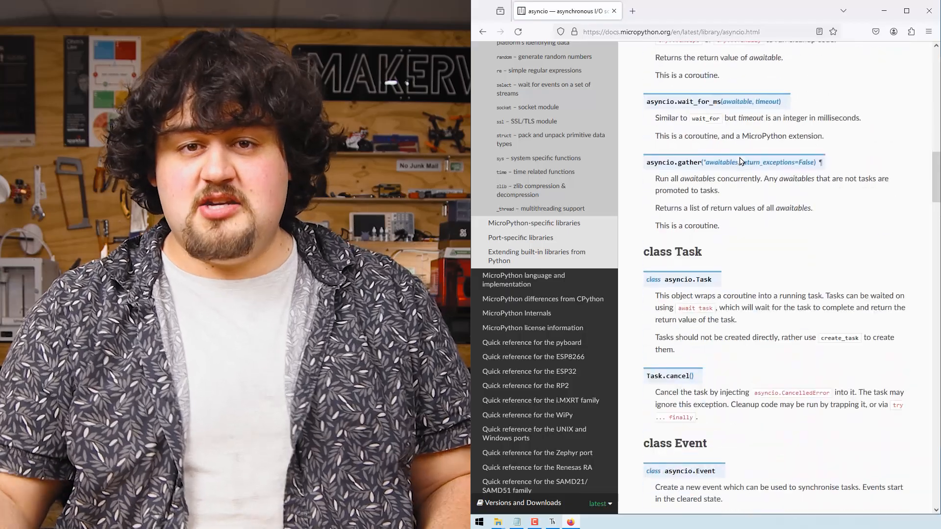
scroll("down", 3)
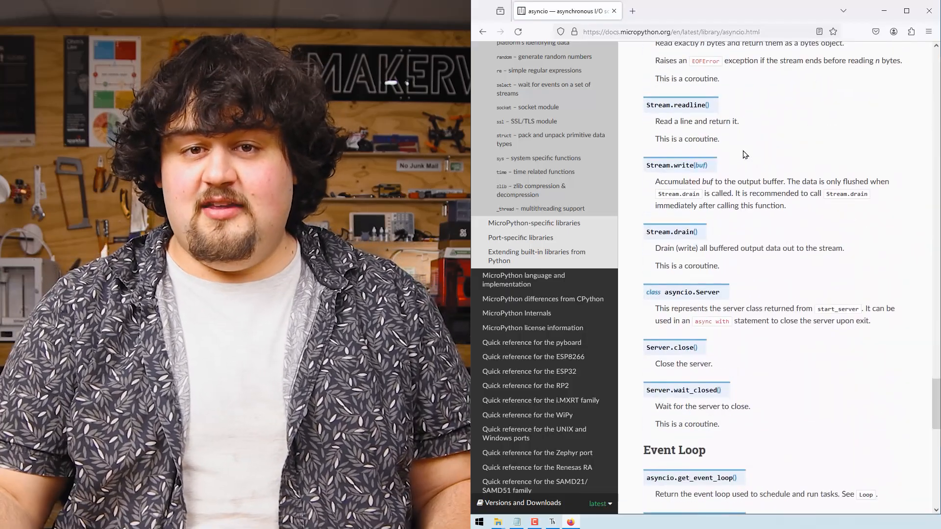
scroll("down", 3)
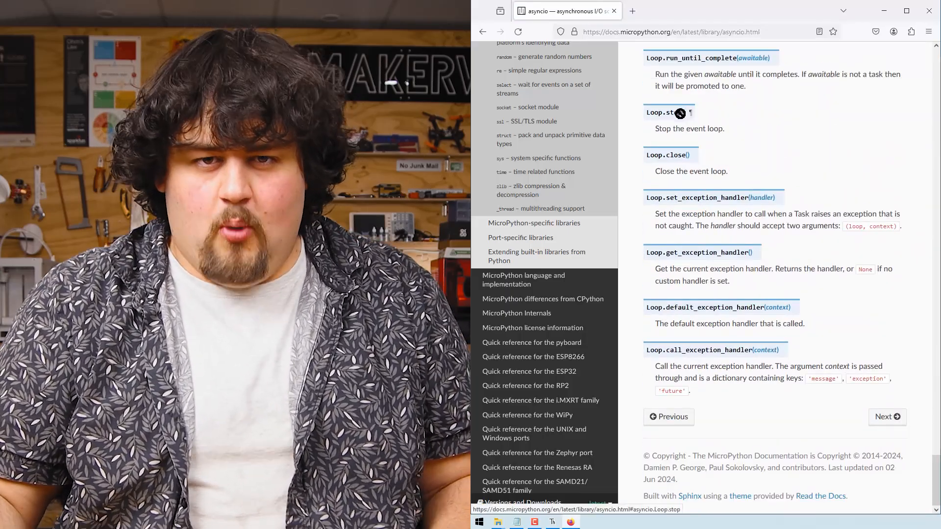
mouse_move(741, 118)
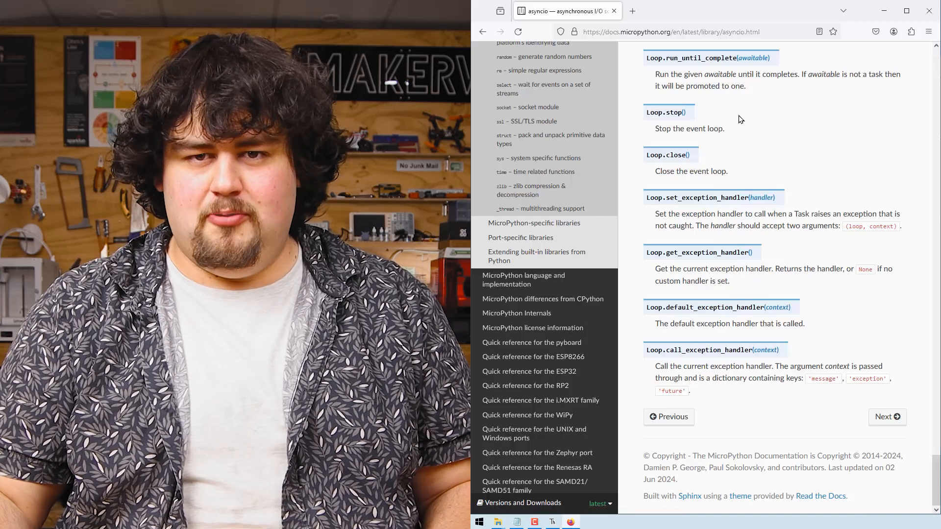
- Open the RP2 quick reference and scroll down to the RTC, Watchdog and OneWire sections
left_click(525, 385)
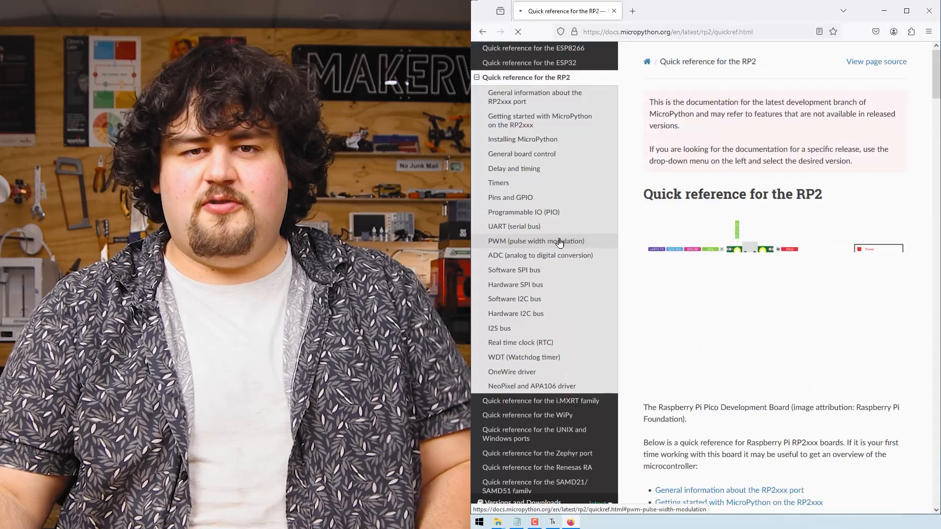
scroll("down", 3)
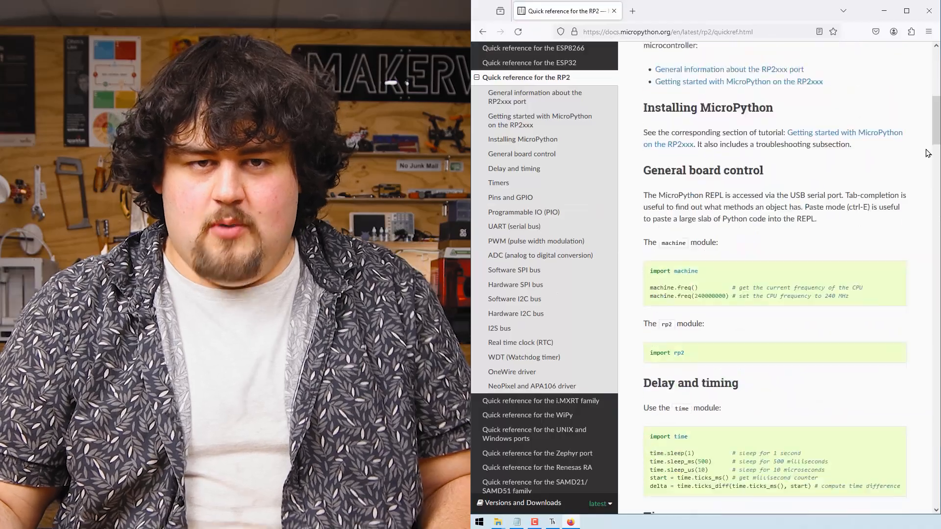
scroll("down", 3)
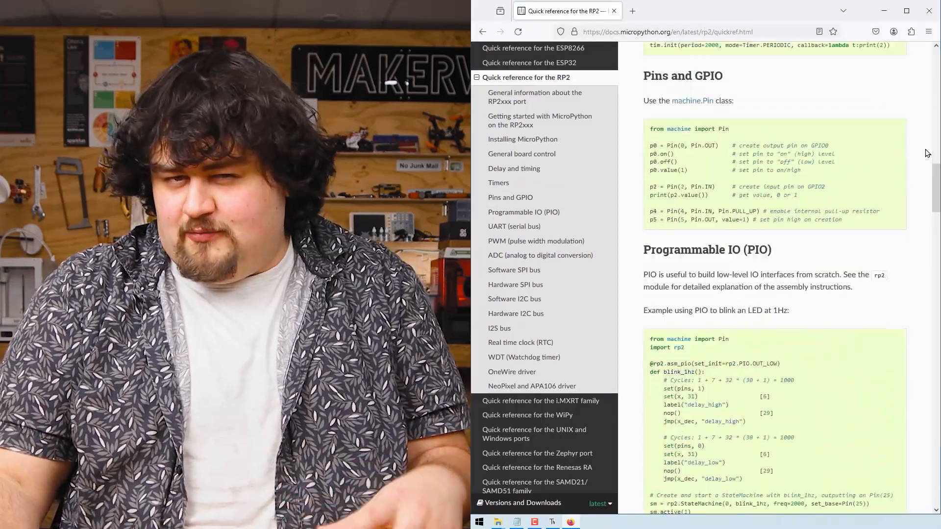
scroll("down", 3)
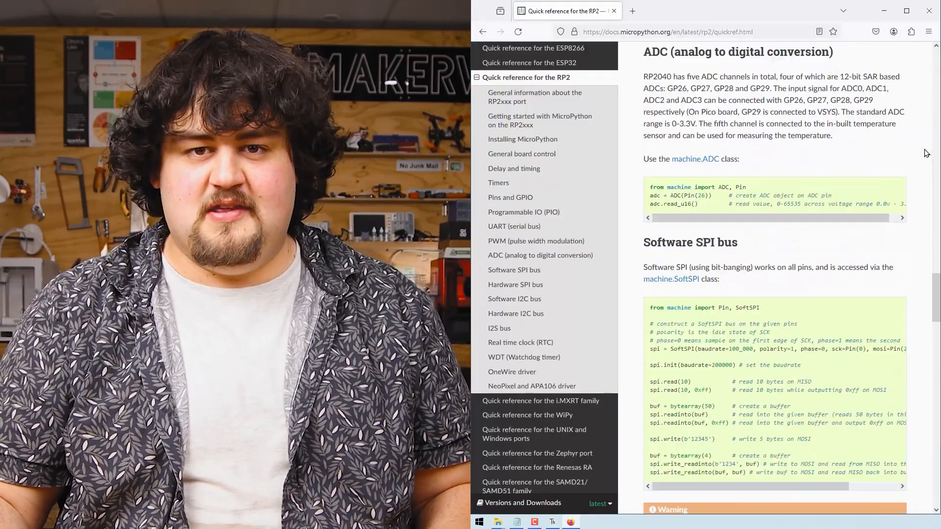
scroll("down", 3)
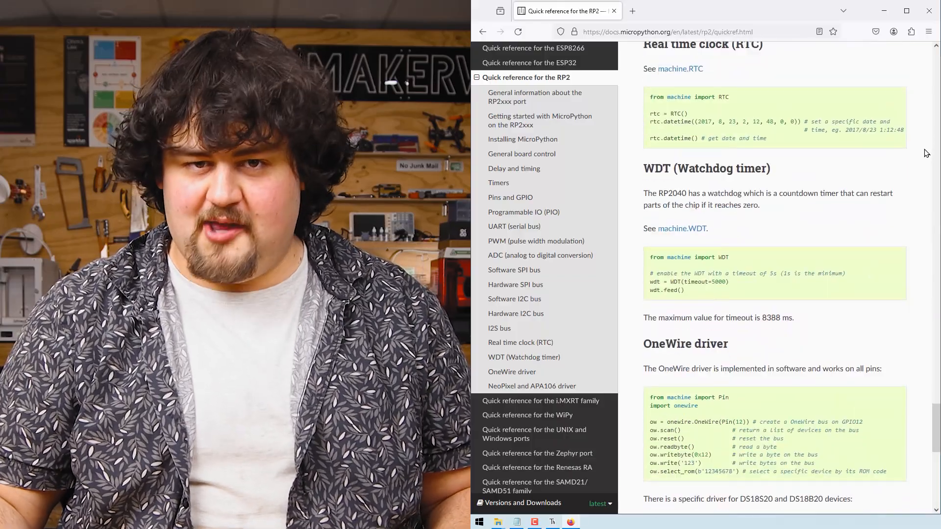